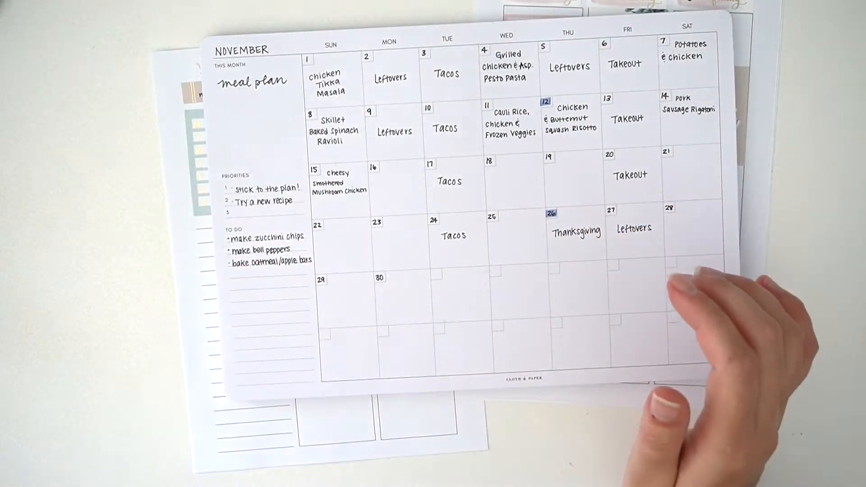
pyautogui.moveTo(541, 276)
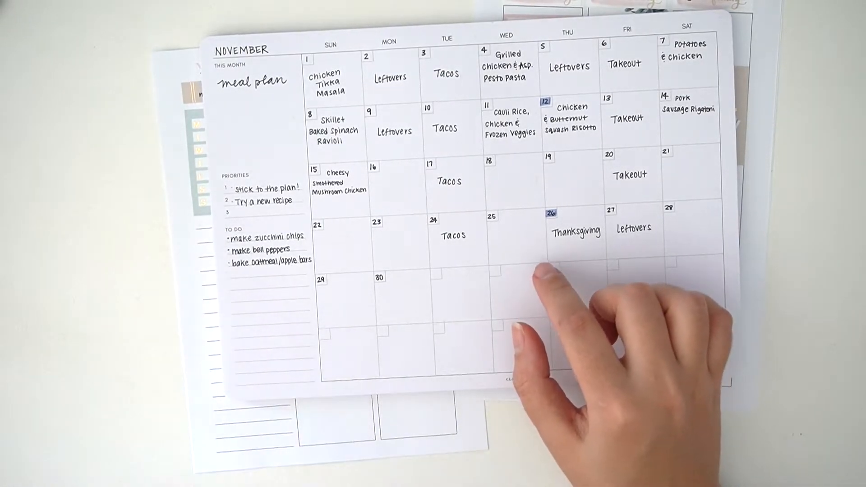